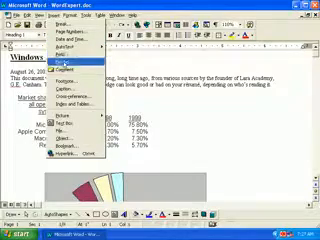
- Reach the Index and Tables options through the Insert menu's Reference entry
click(88, 66)
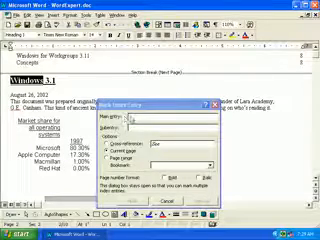
- Enter 'Windows' as the main index entry and mark all its occurrences
text(Windows)
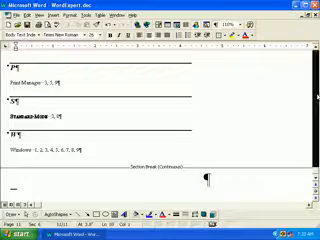
scroll(down, 3)
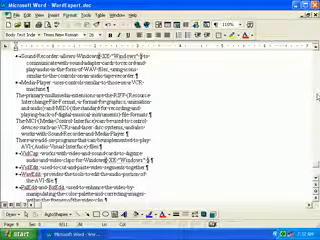